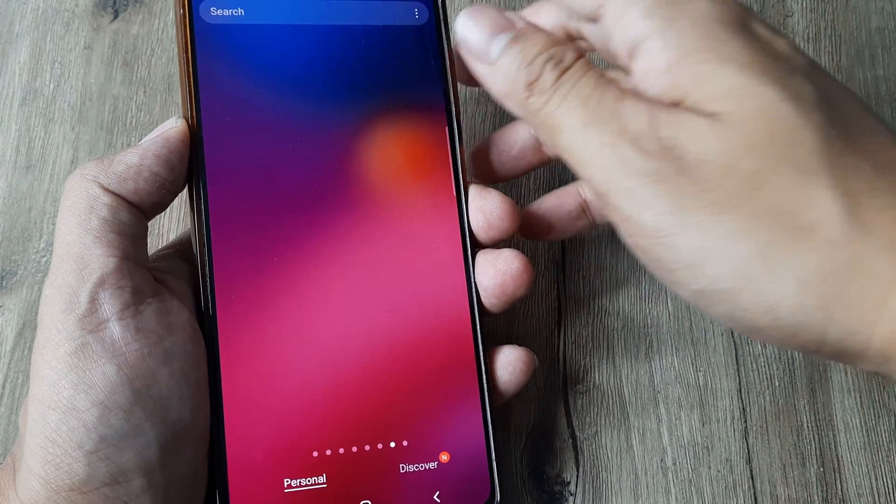
Launch WhatsApp from the home screen and show its options menu.
click(286, 12)
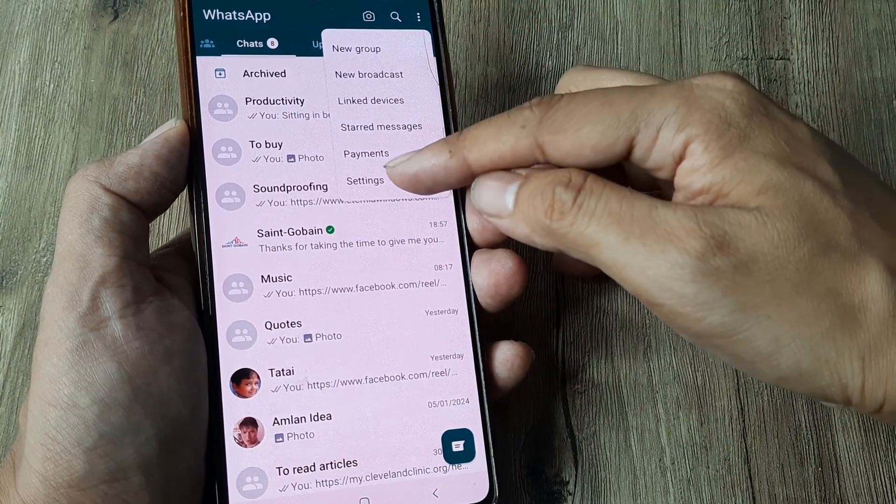
Go through Settings > Account > Add account to reach the phone number screen for India.
click(365, 180)
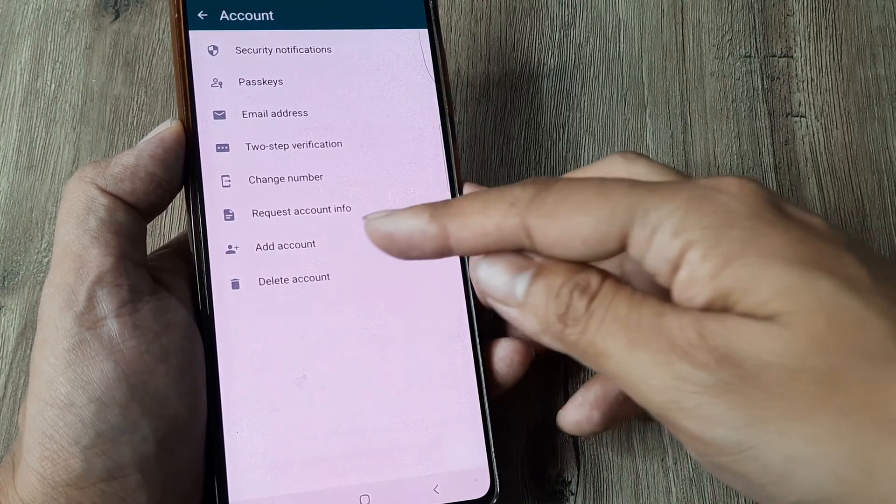
click(282, 244)
text(79775)
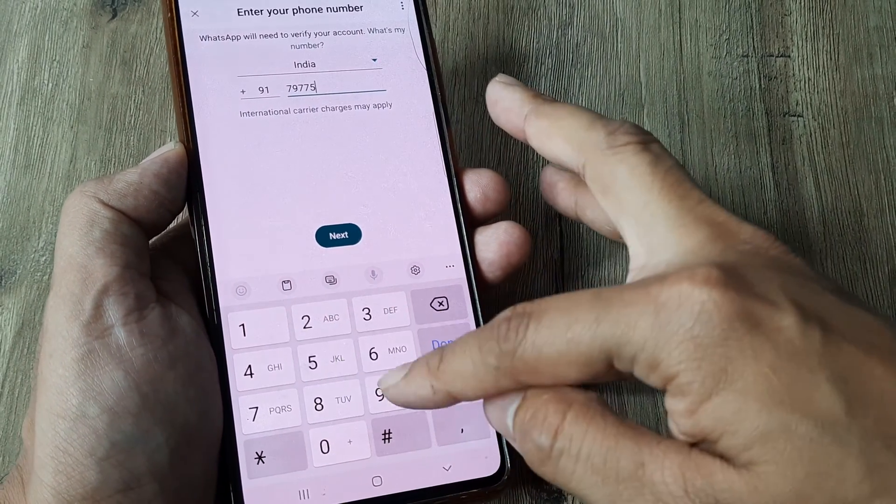
Submit the new number and let missed-call verification run until the backup prompt appears.
click(377, 395)
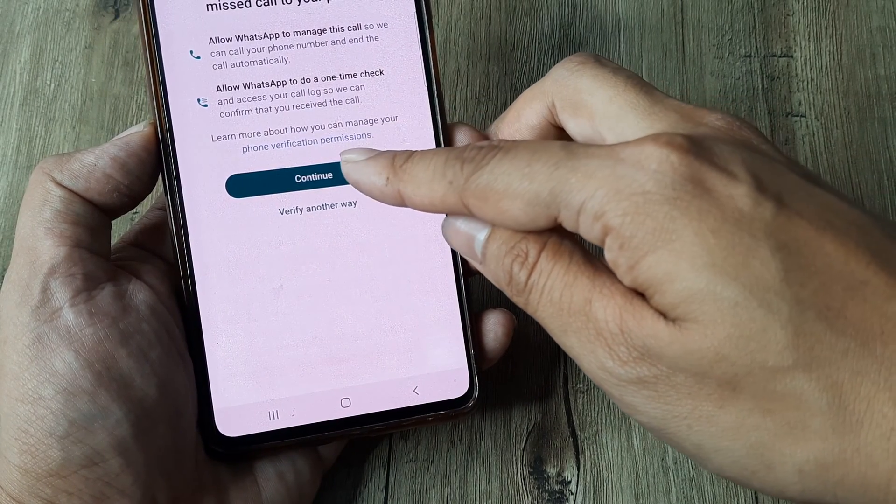
click(314, 176)
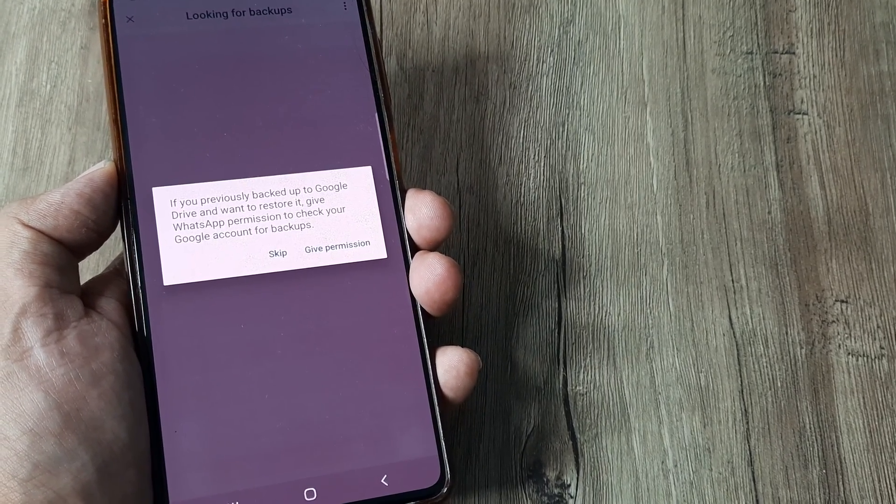
Skip the Google Drive backup, enter profile name 'lan' and finish setup to reach the chats.
click(277, 253)
text(Am)
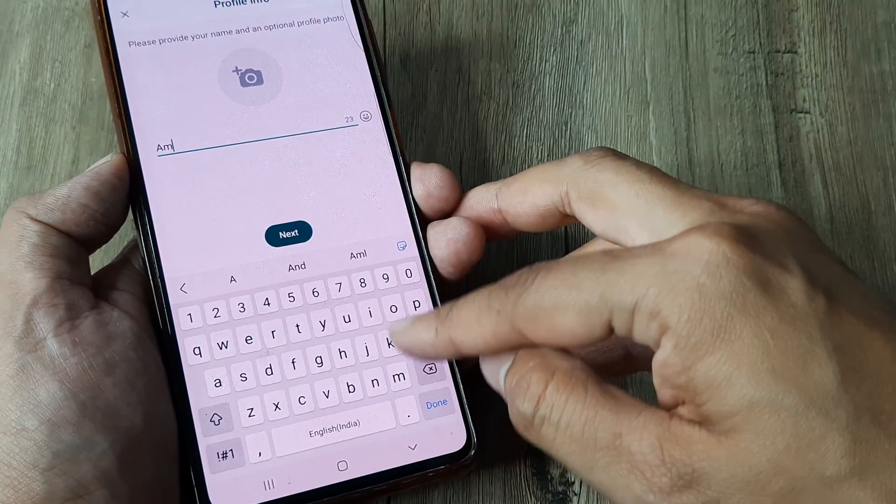
text(lan)
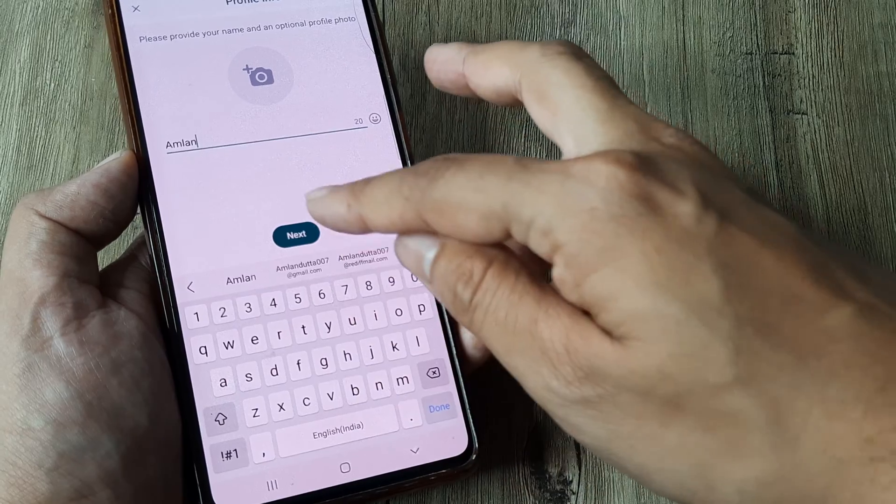
click(296, 234)
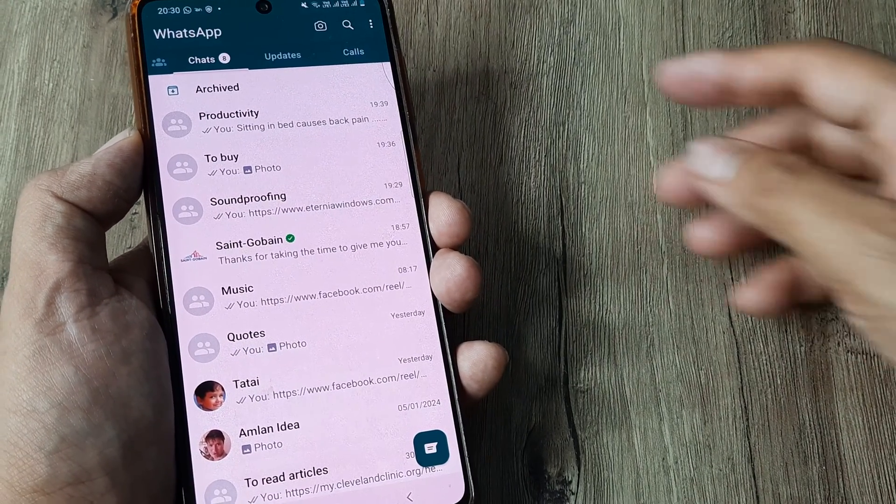
Confirm Switch accounts is offered, then reach Account settings showing Remove account.
click(372, 25)
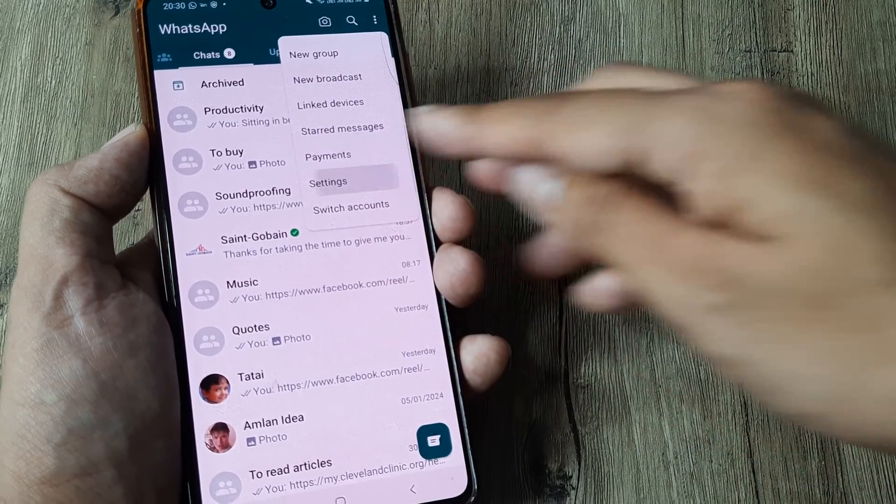
click(328, 182)
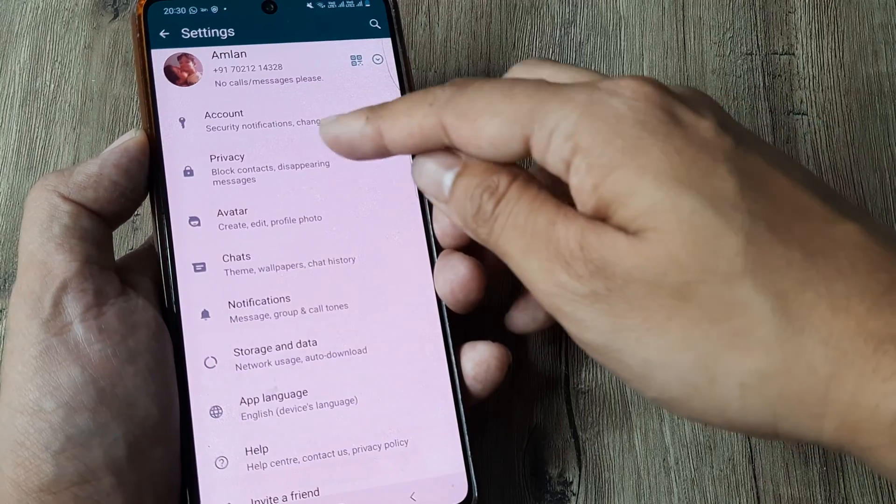
click(251, 120)
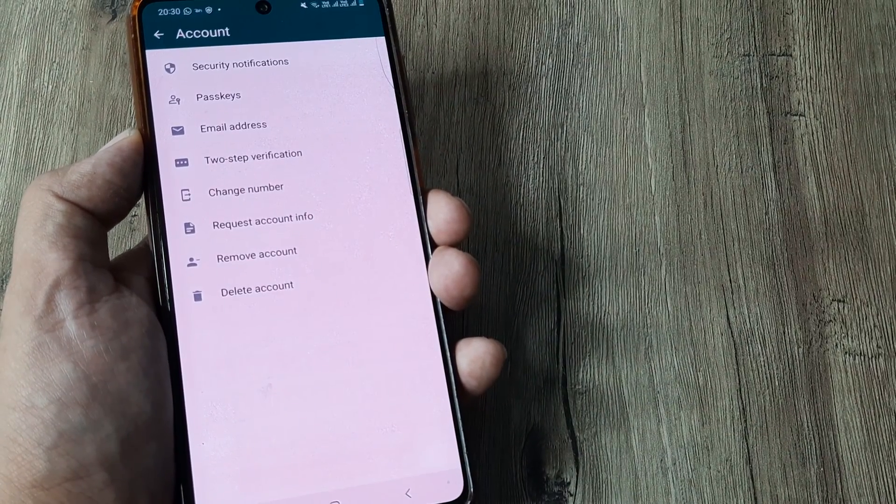